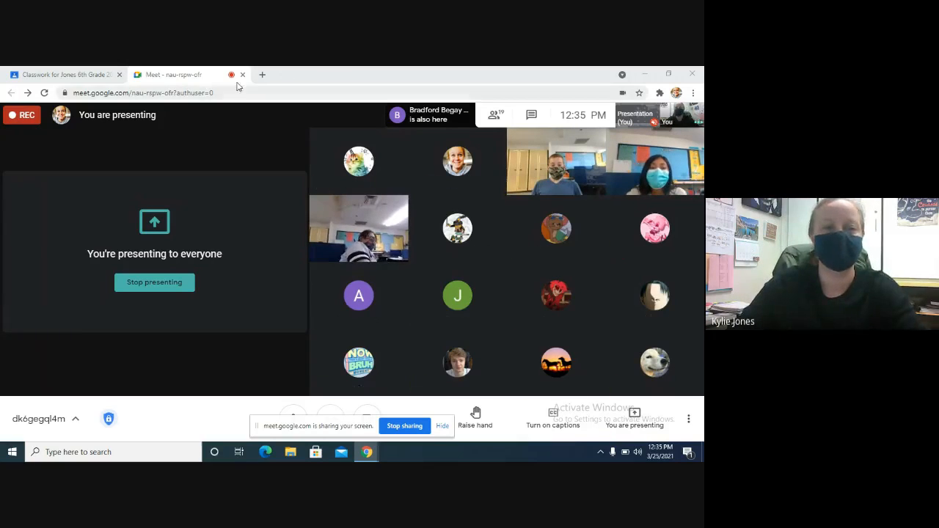
# Step: Leave the Meet call in a new tab and reach YouTube's home page via Google search
pyautogui.click(261, 74)
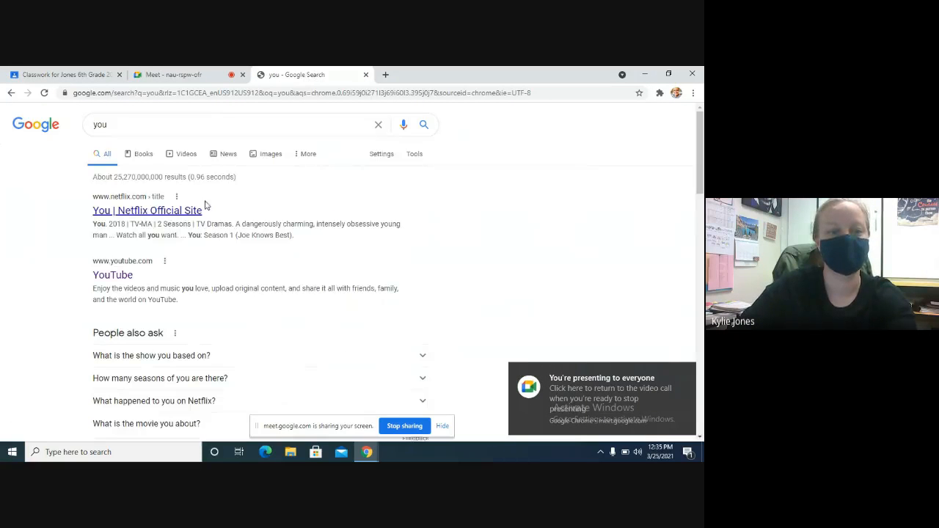
pyautogui.click(111, 275)
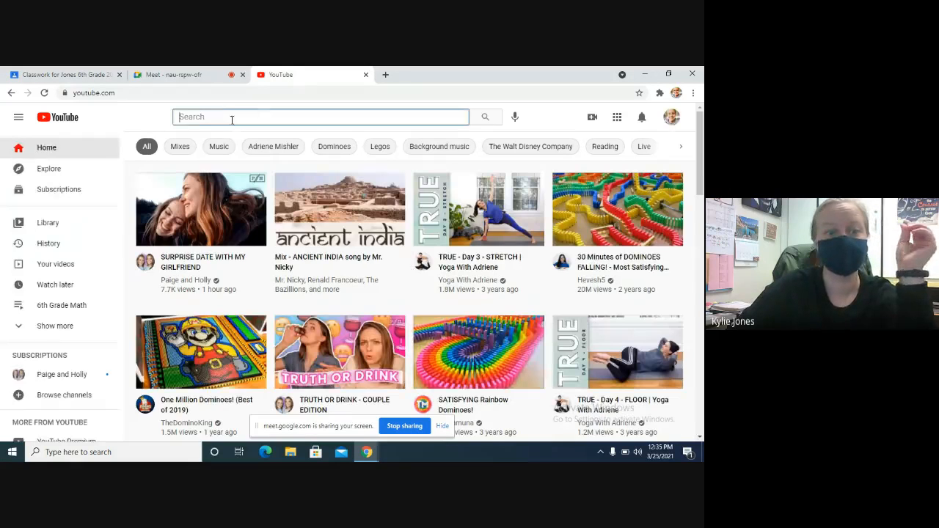
# Step: Search YouTube for 'bill nye comets and meteors' and locate the S05E15 Comets and Meteors episode
pyautogui.write('bill nye comets and meteors')
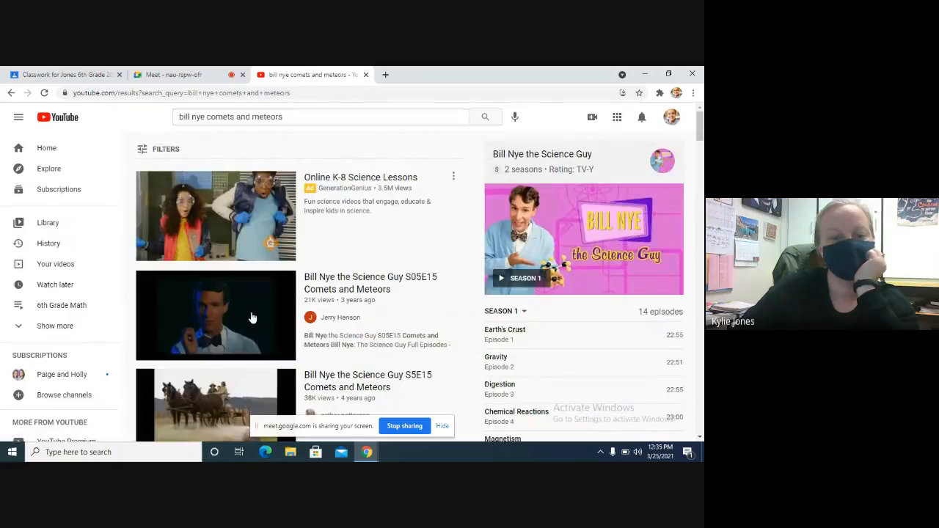
pyautogui.scroll(-3)
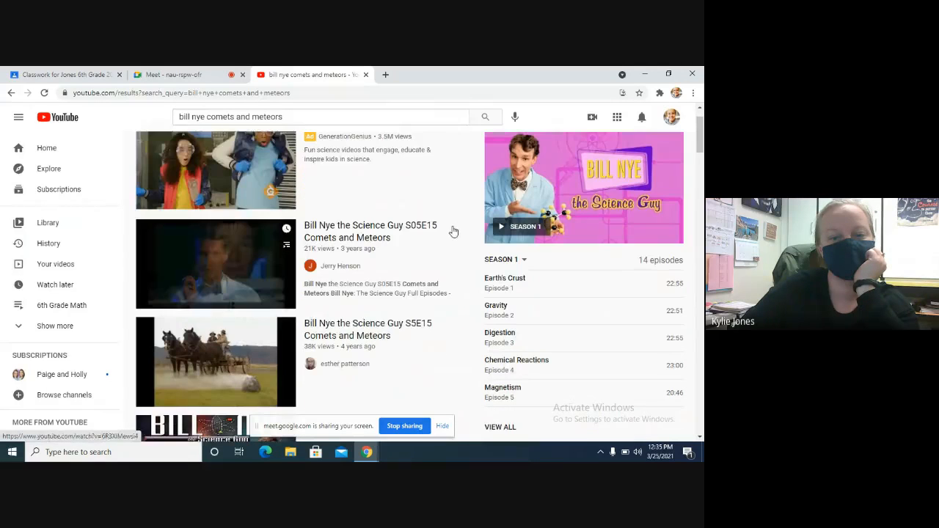
pyautogui.scroll(-3)
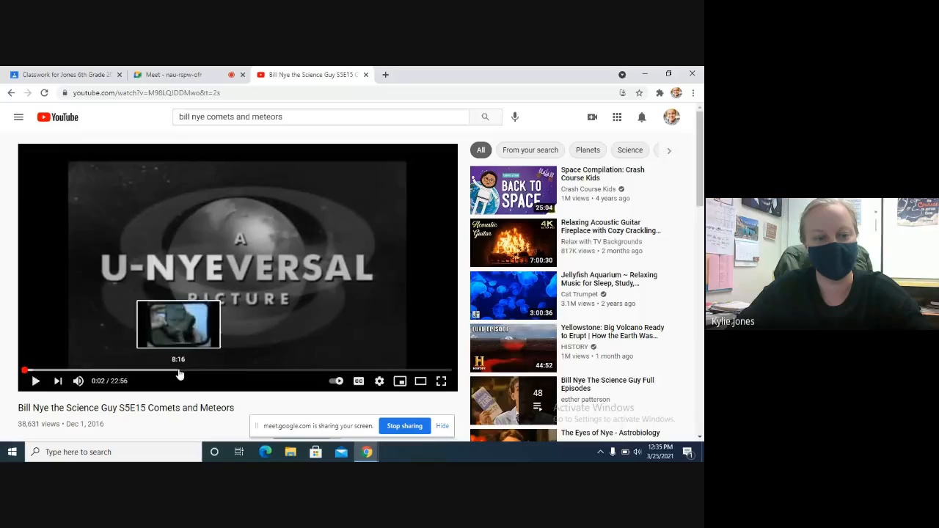
pyautogui.moveTo(242, 370)
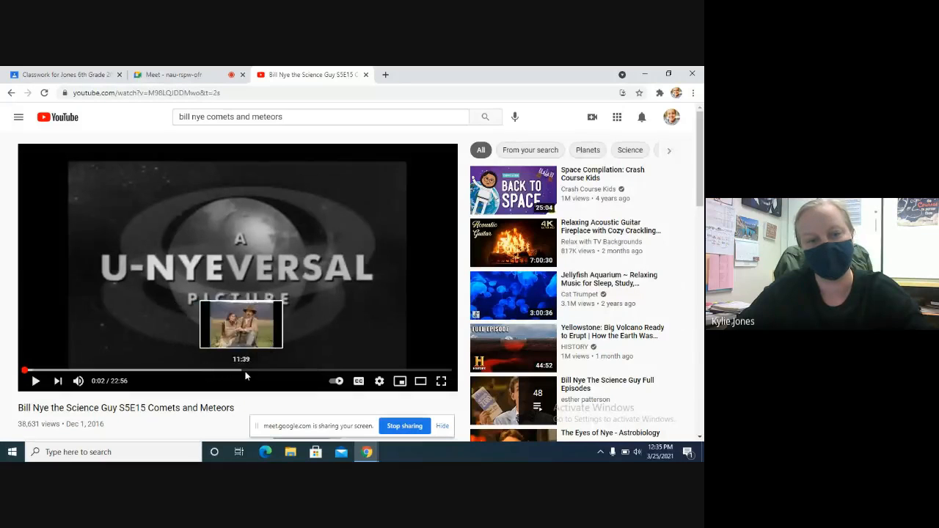
pyautogui.moveTo(267, 370)
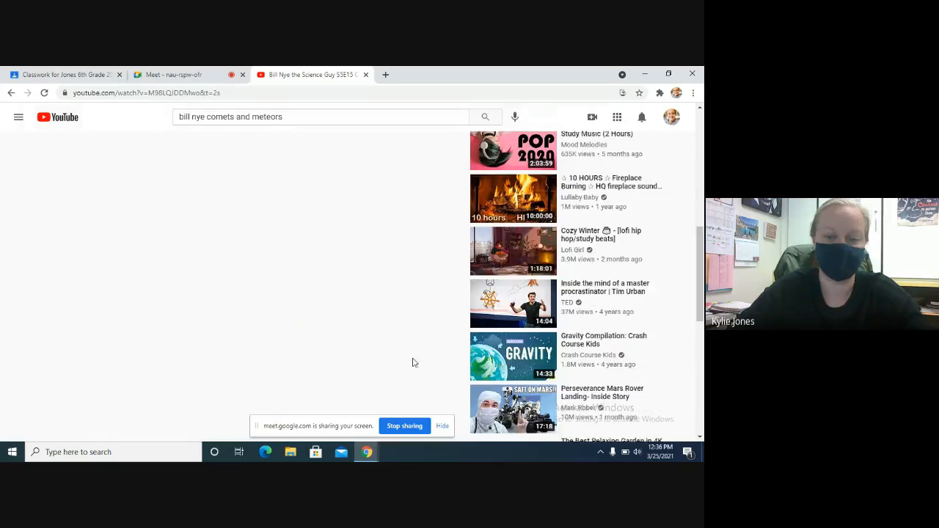
# Step: Glance at the episode's comments, then bring up the Jones 6th Grade Classroom Classwork page
pyautogui.scroll(-3)
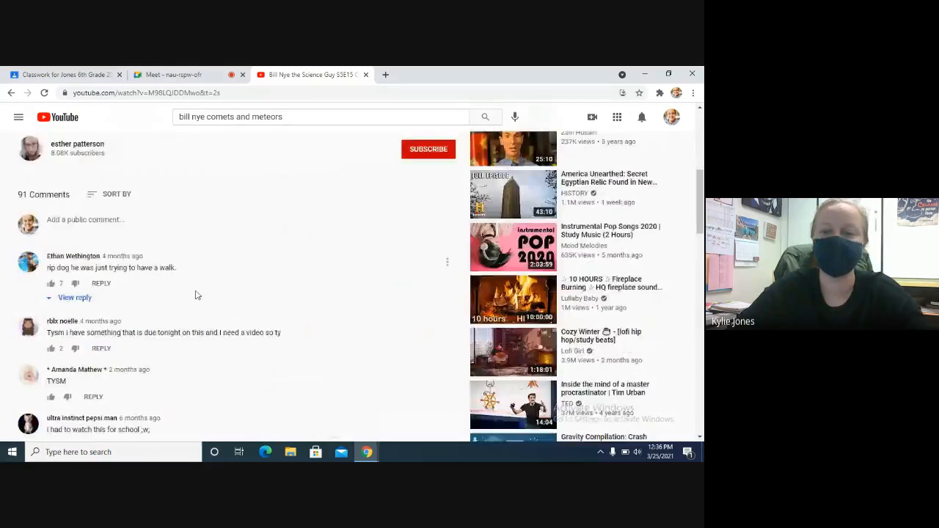
pyautogui.click(66, 73)
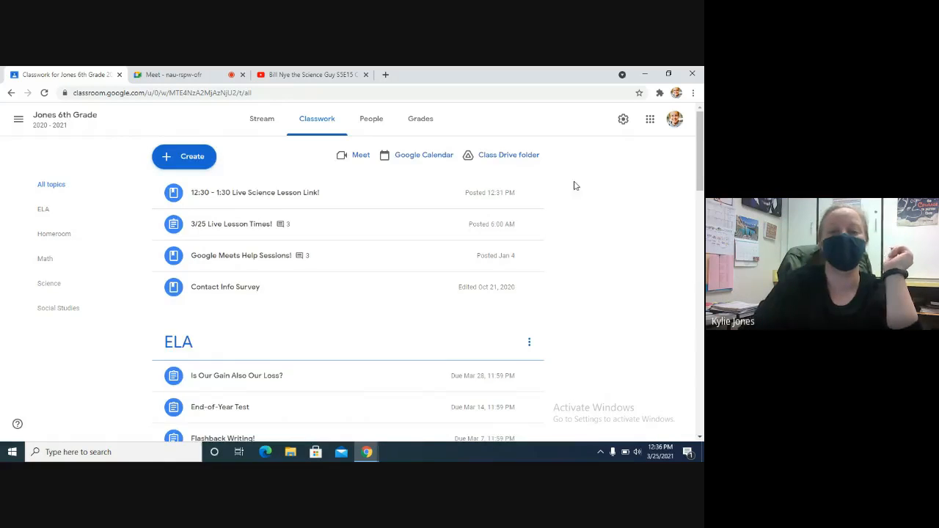
# Step: Expand the Science topic's Bill Nye - Comets and Meteors assignment and open its attached Google Form
pyautogui.scroll(-3)
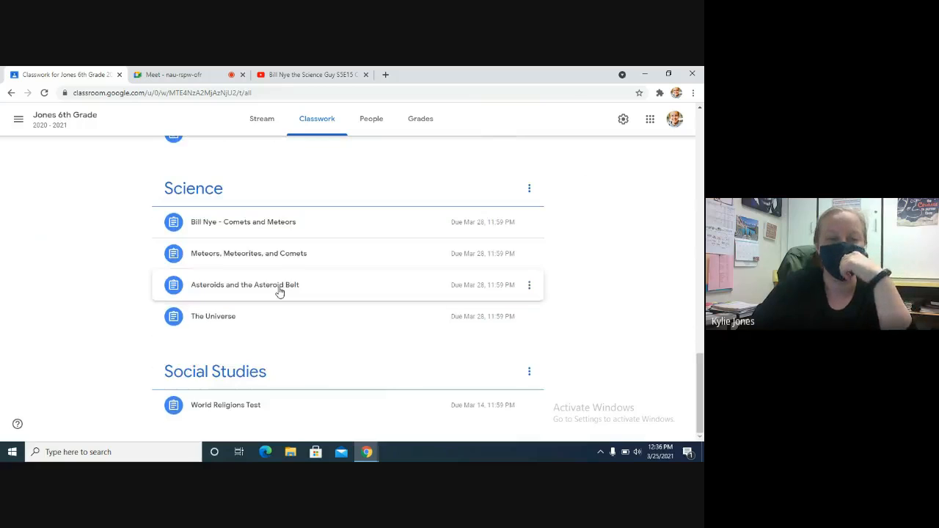
pyautogui.click(244, 222)
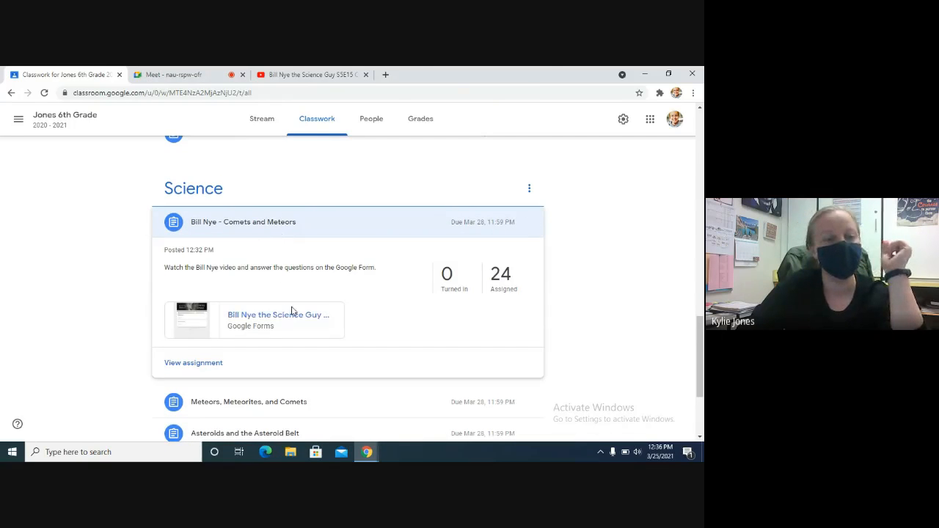
pyautogui.click(277, 314)
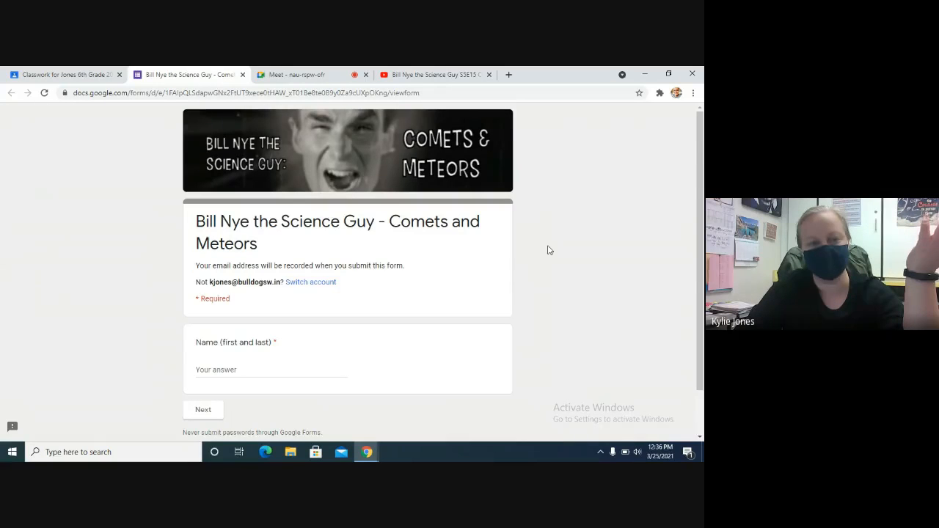
# Step: Review the form's name question, then return to the cued Comets and Meteors episode
pyautogui.scroll(-3)
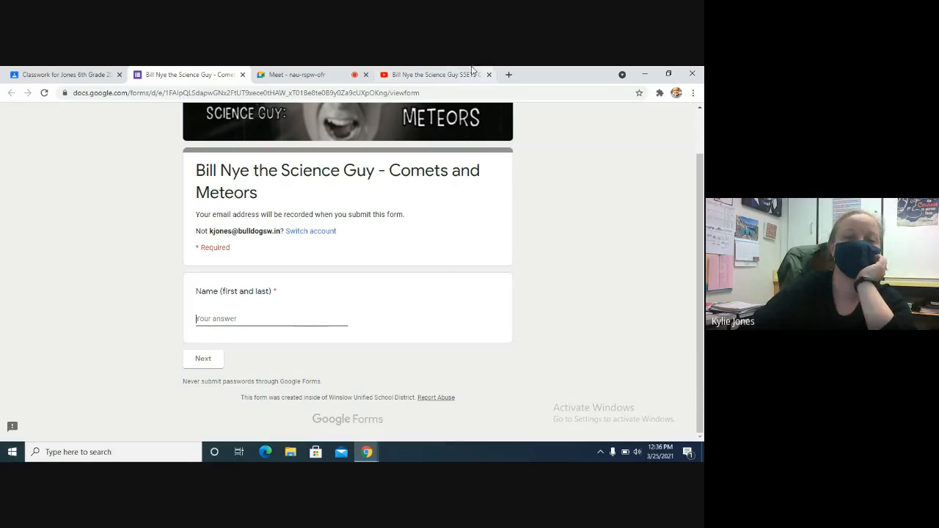
pyautogui.click(434, 73)
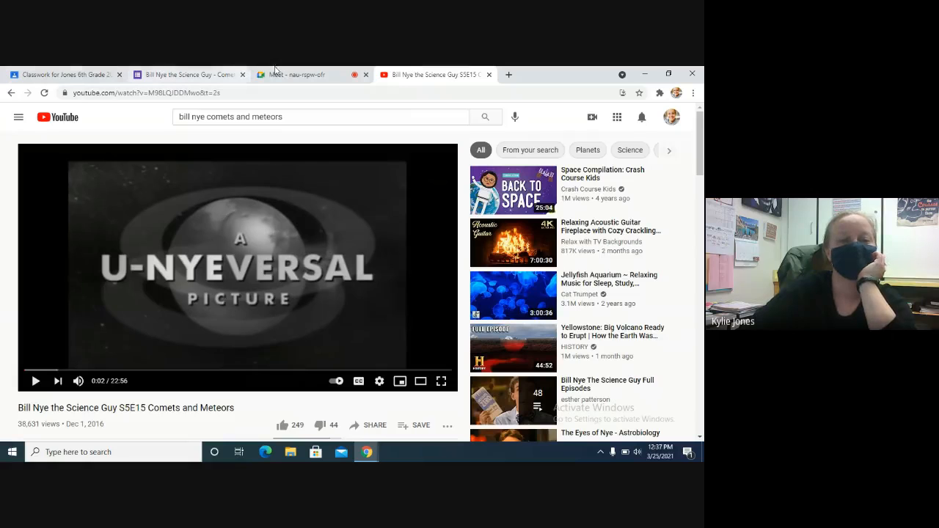
# Step: Return to the Google Meet call and bring up More options to reveal Stop recording
pyautogui.click(309, 74)
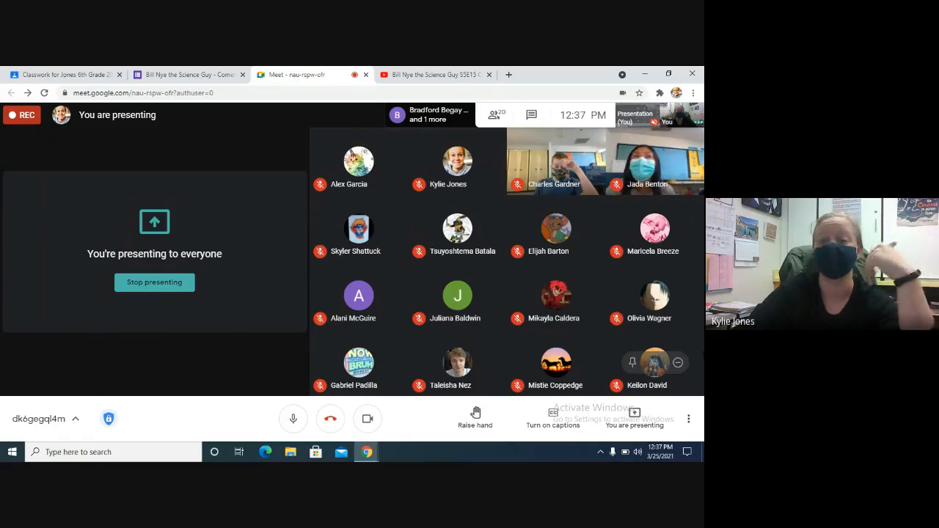
pyautogui.click(688, 420)
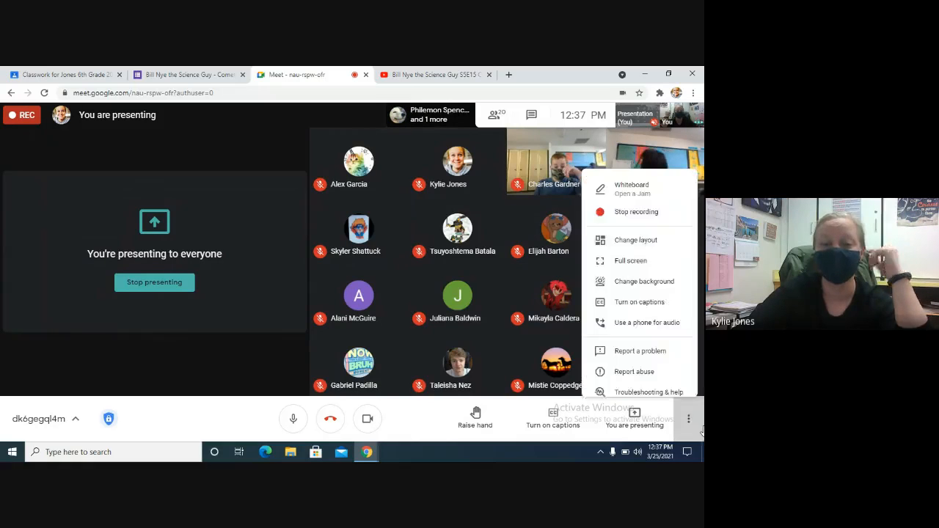